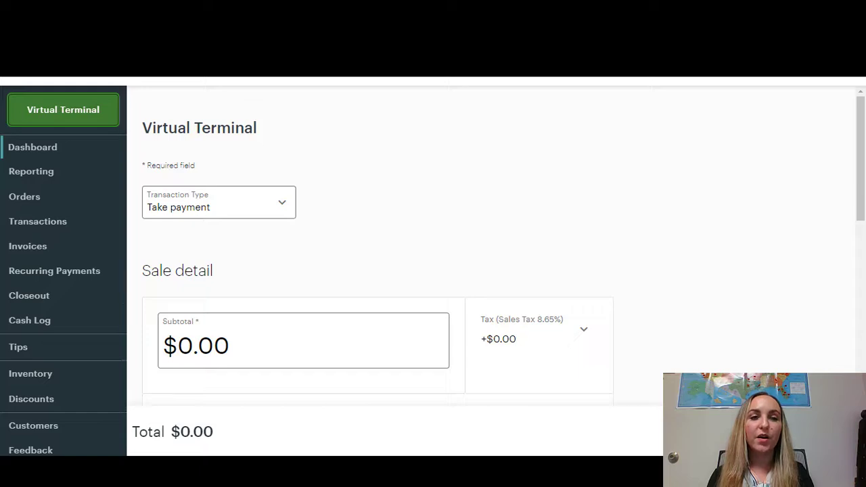
Scroll the Virtual Terminal page down to the Sale detail section with its $0.00 subtotal
{"action": "scroll", "scroll_direction": "down", "scroll_amount": 3}
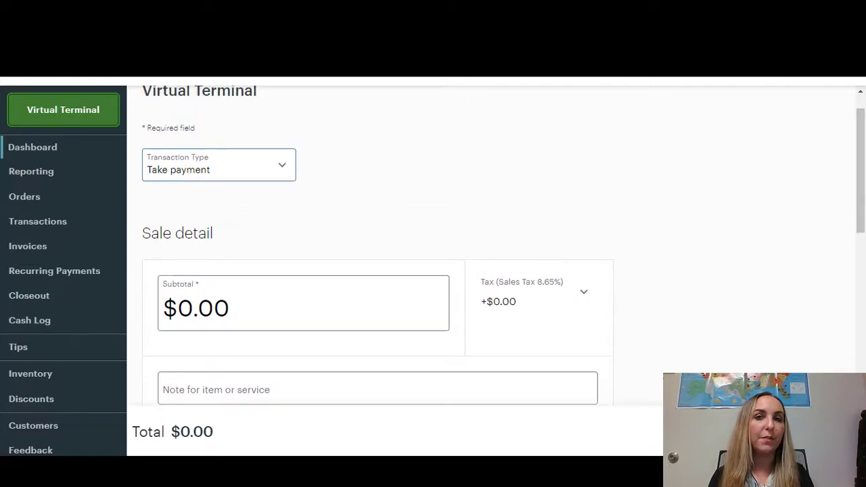
{"action": "scroll", "scroll_direction": "down", "scroll_amount": 3}
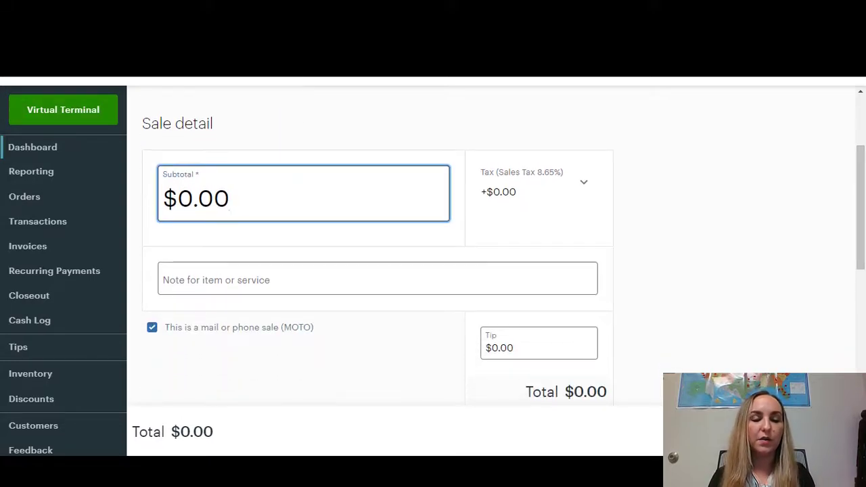
Enter a $100.00 subtotal, giving $8.65 tax and a $108.65 total
{"action": "type", "text": "1.00"}
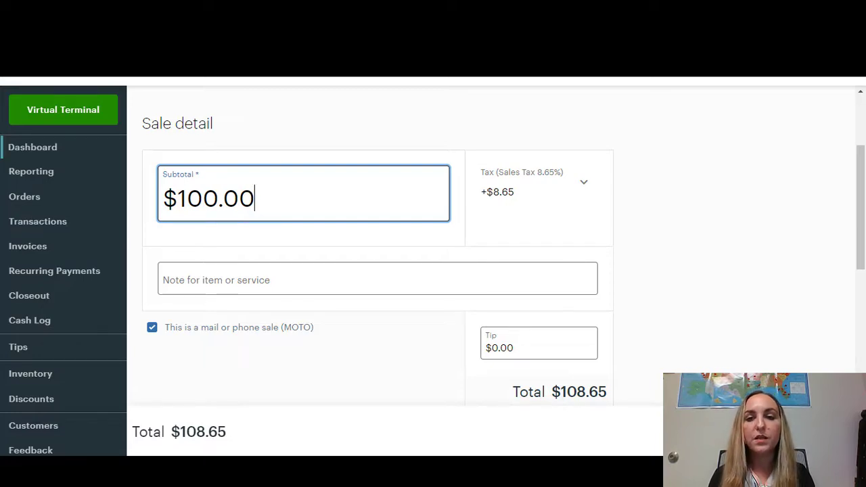
{"action": "left_click", "coordinate": [584, 181]}
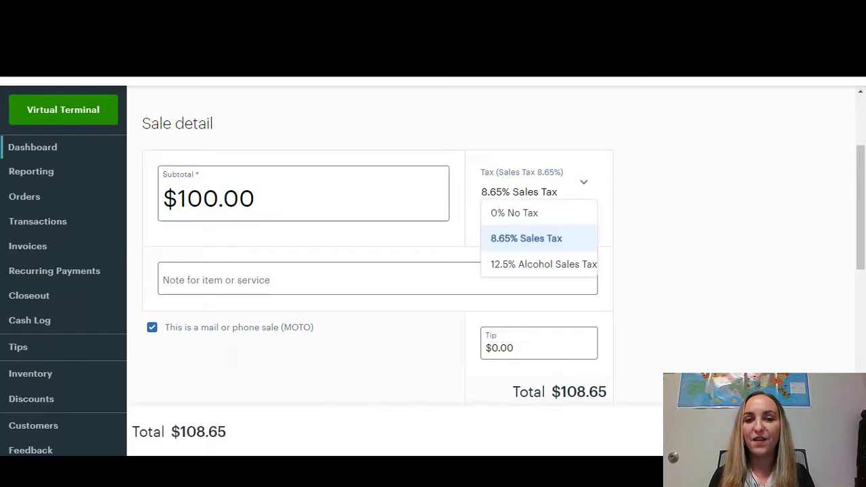
{"action": "left_click", "coordinate": [514, 213]}
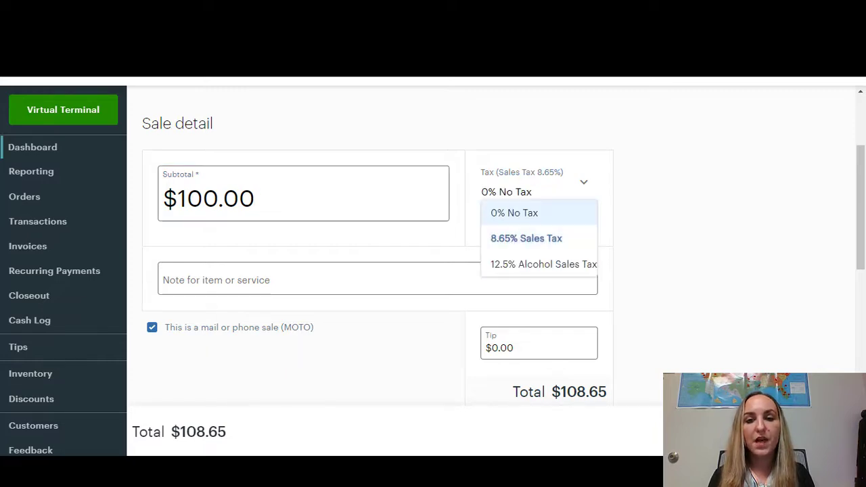
{"action": "left_click", "coordinate": [544, 264]}
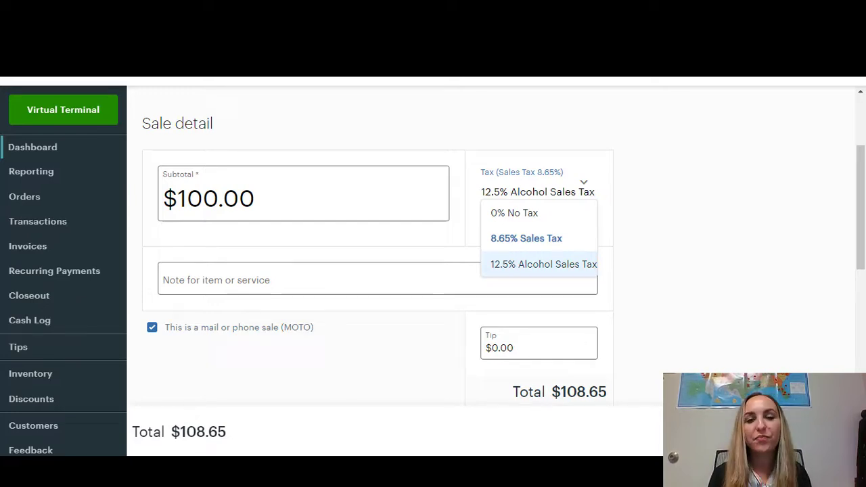
{"action": "left_click", "coordinate": [525, 239]}
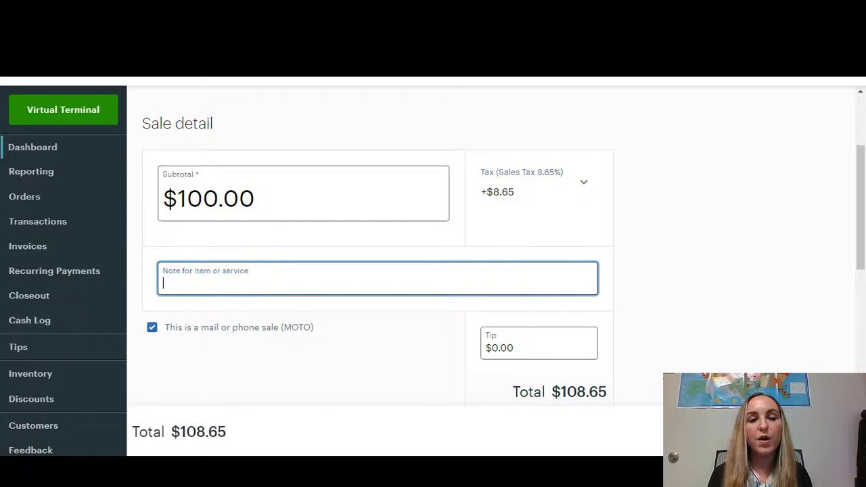
Add the note 'test' and a $10.00 tip, raising the total to $118.65
{"action": "type", "text": "test"}
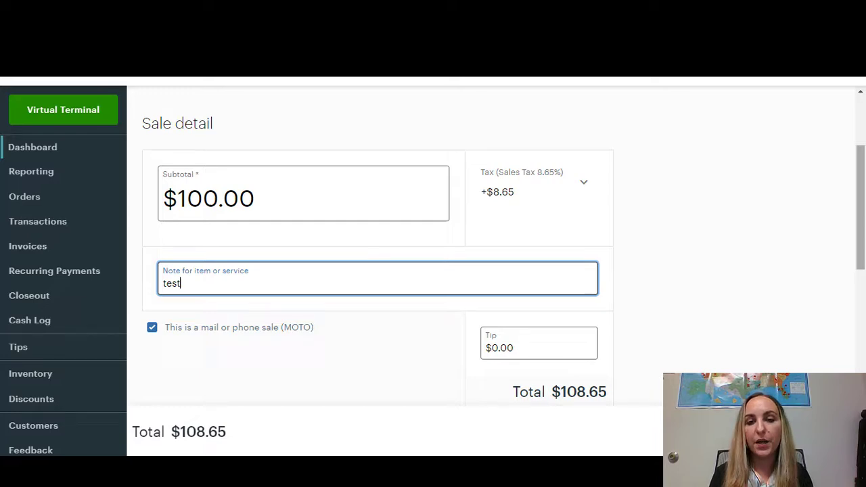
{"action": "scroll", "scroll_direction": "down", "scroll_amount": 3}
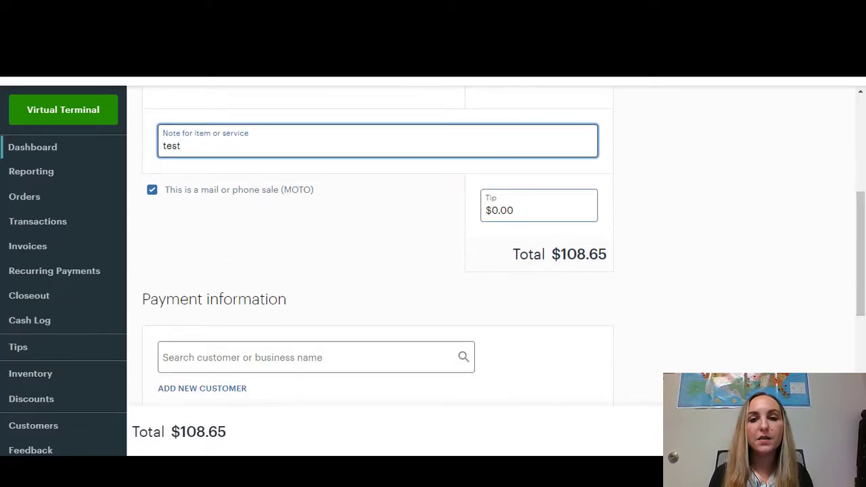
{"action": "type", "text": "0.10"}
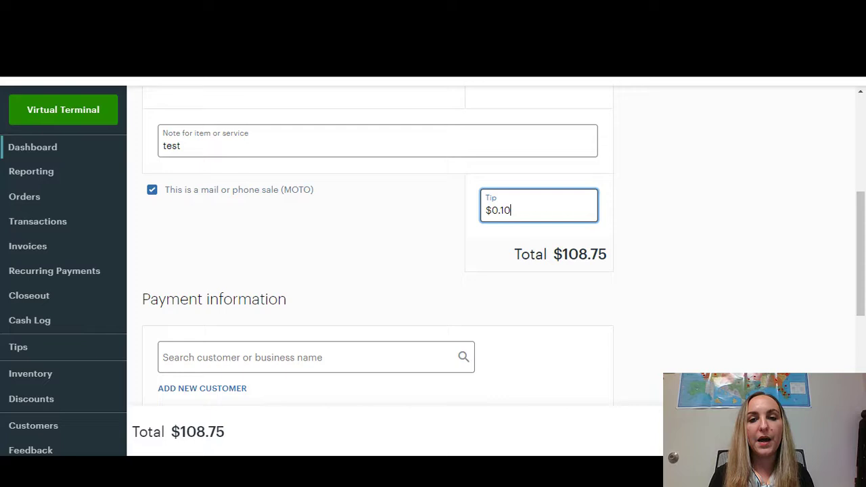
{"action": "type", "text": "10.00"}
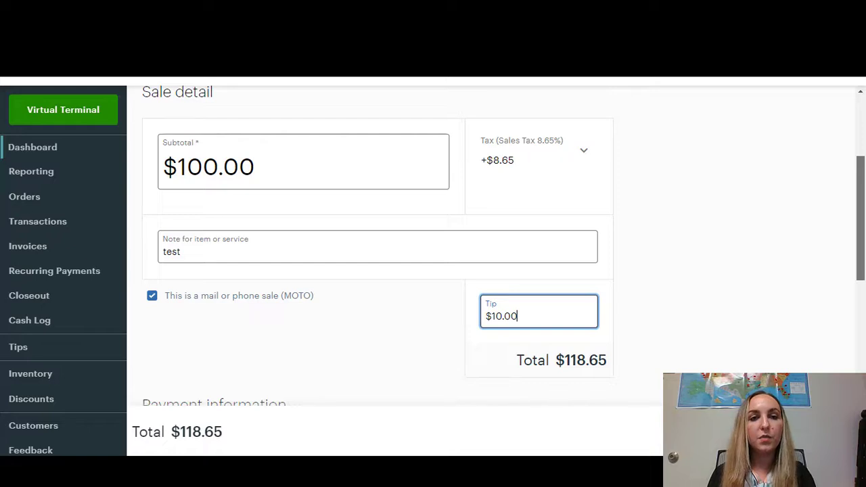
{"action": "scroll", "scroll_direction": "down", "scroll_amount": 3}
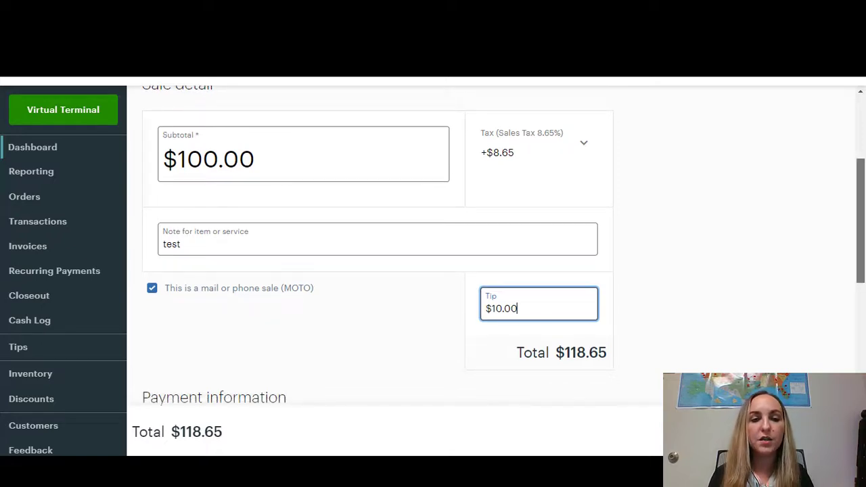
{"action": "scroll", "scroll_direction": "down", "scroll_amount": 3}
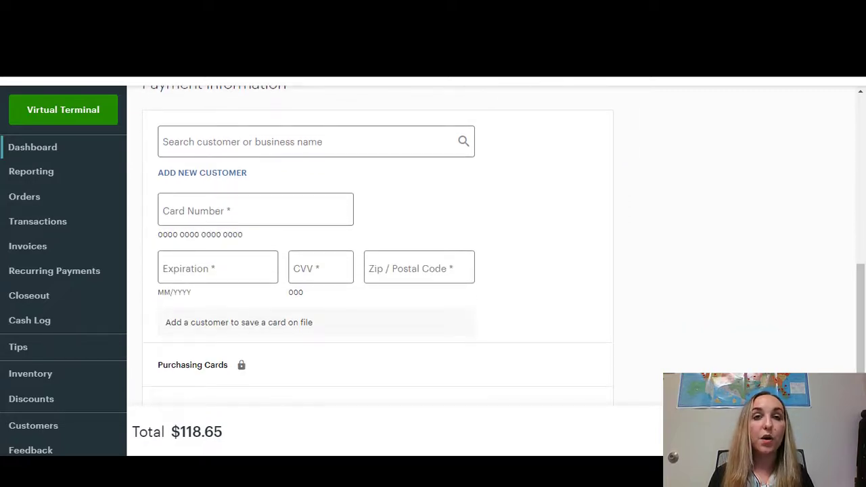
{"action": "left_click", "coordinate": [201, 173]}
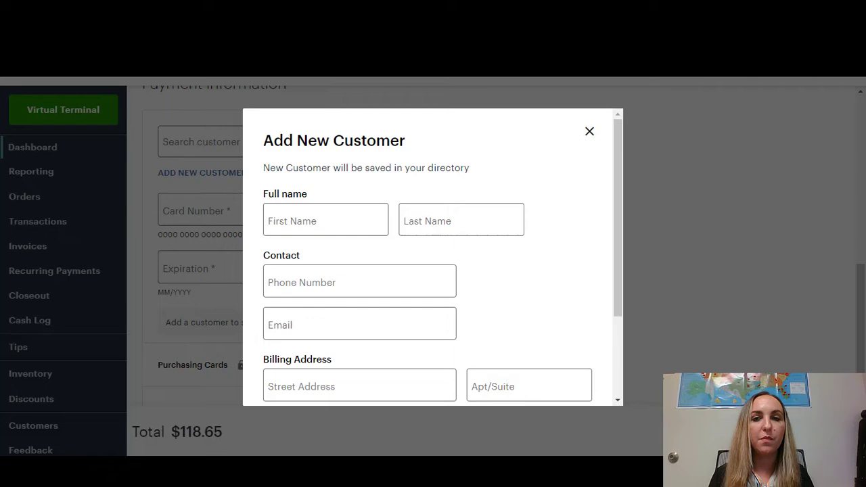
{"action": "scroll", "scroll_direction": "down", "scroll_amount": 3}
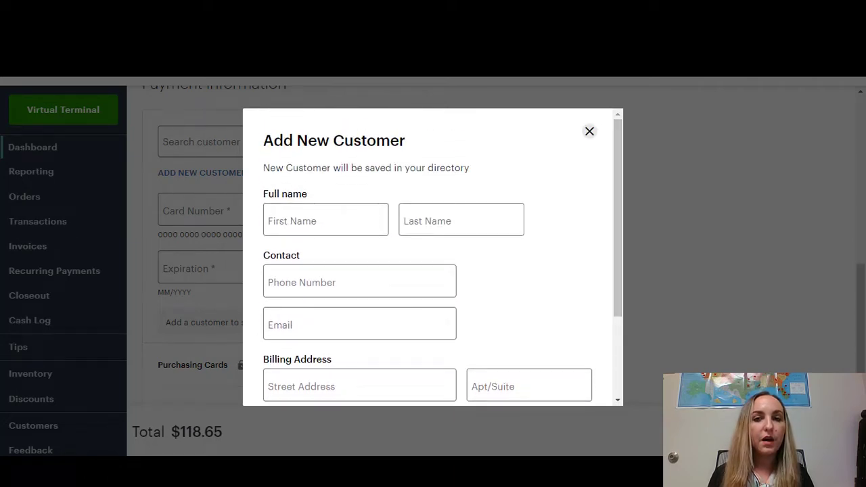
{"action": "left_click", "coordinate": [588, 130]}
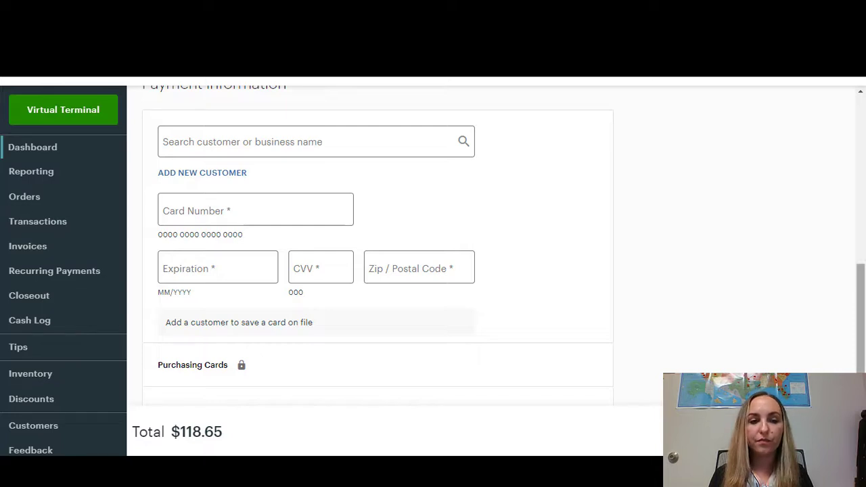
Switch receipt delivery from None to Email, revealing an empty email address box
{"action": "scroll", "scroll_direction": "down", "scroll_amount": 3}
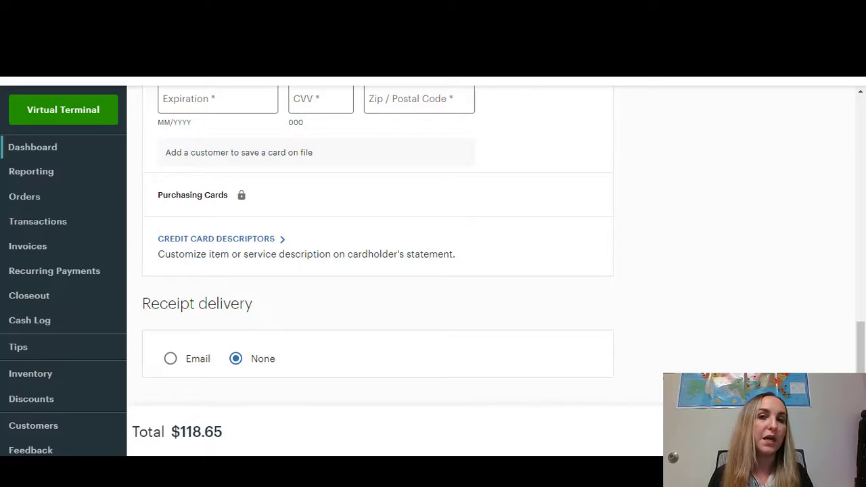
{"action": "left_click", "coordinate": [171, 359]}
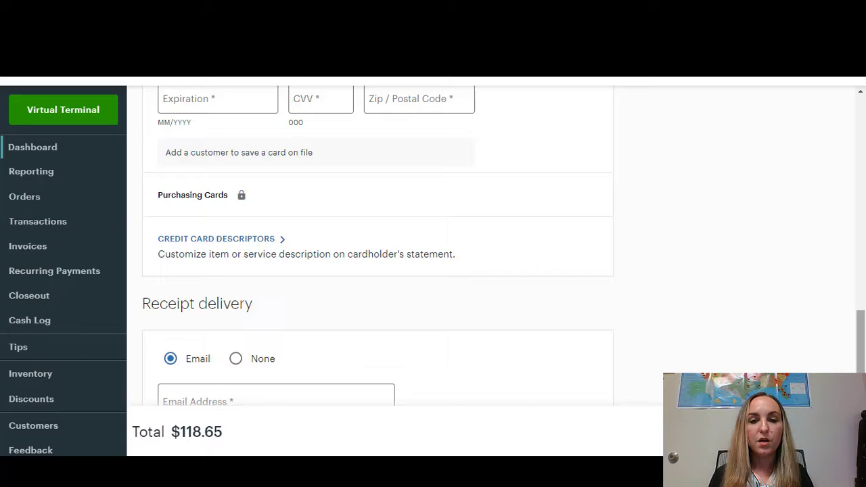